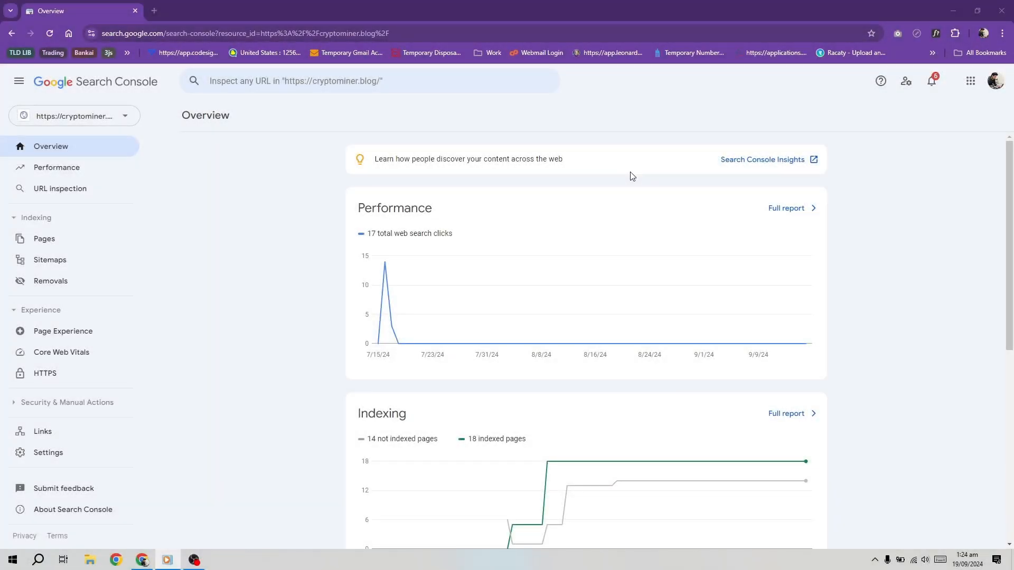
{"action": "mouse_move", "coordinate": [278, 228]}
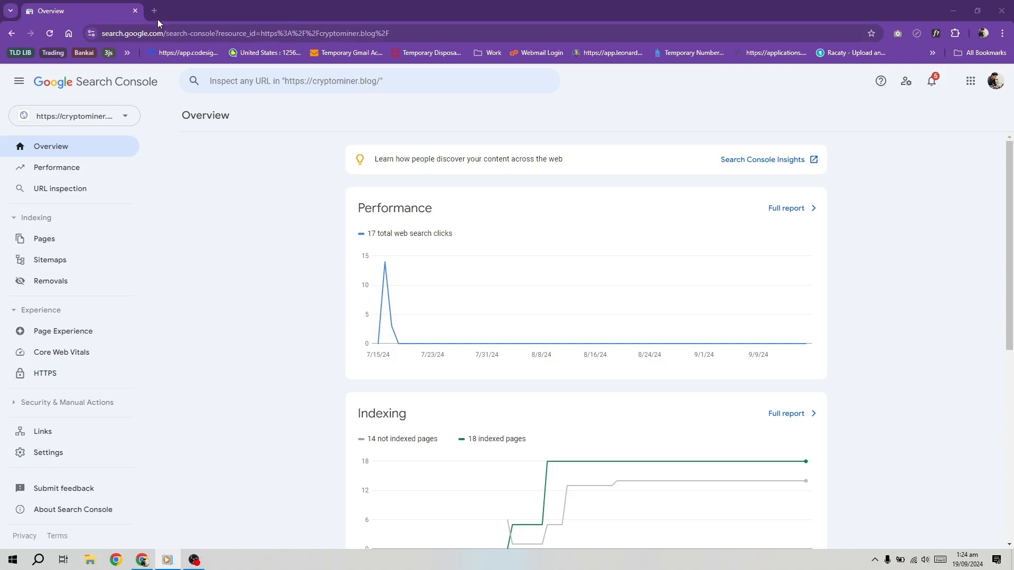
Step: Load the URL Monitor homepage in a new Chrome tab
{"action": "left_click", "coordinate": [154, 11]}
{"action": "type", "text": "urlmonitor.com"}
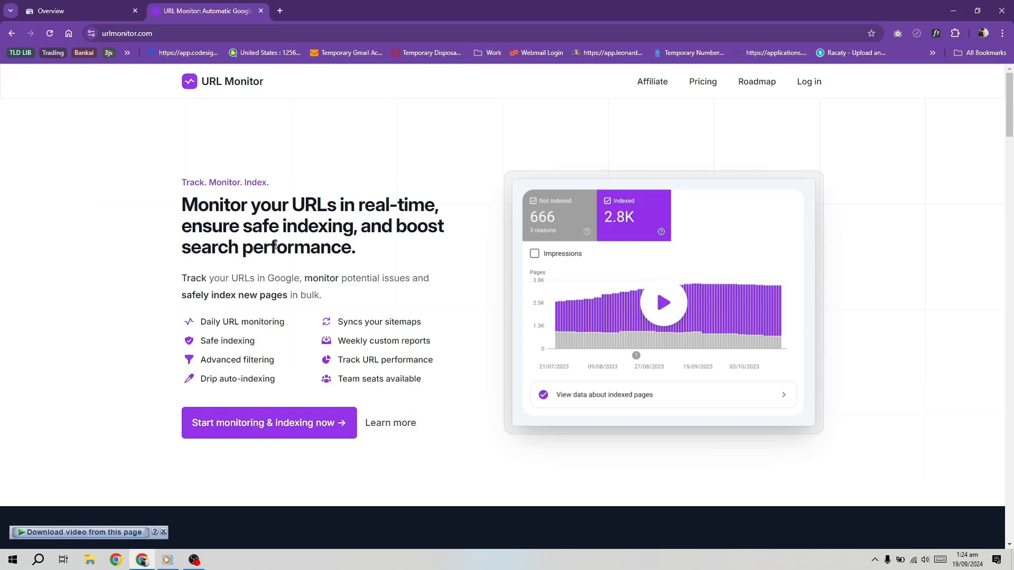
{"action": "mouse_move", "coordinate": [341, 374]}
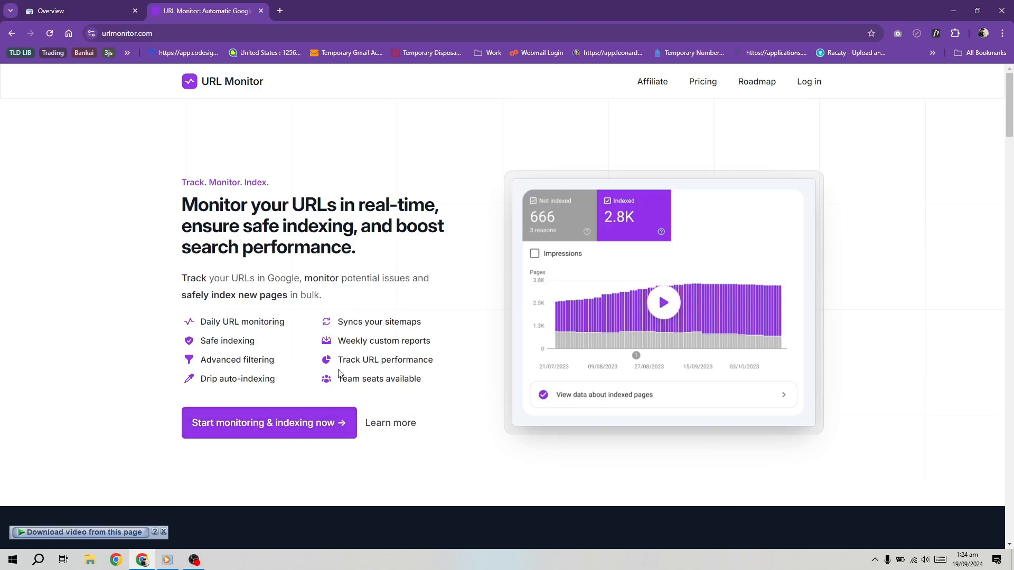
{"action": "mouse_move", "coordinate": [361, 292]}
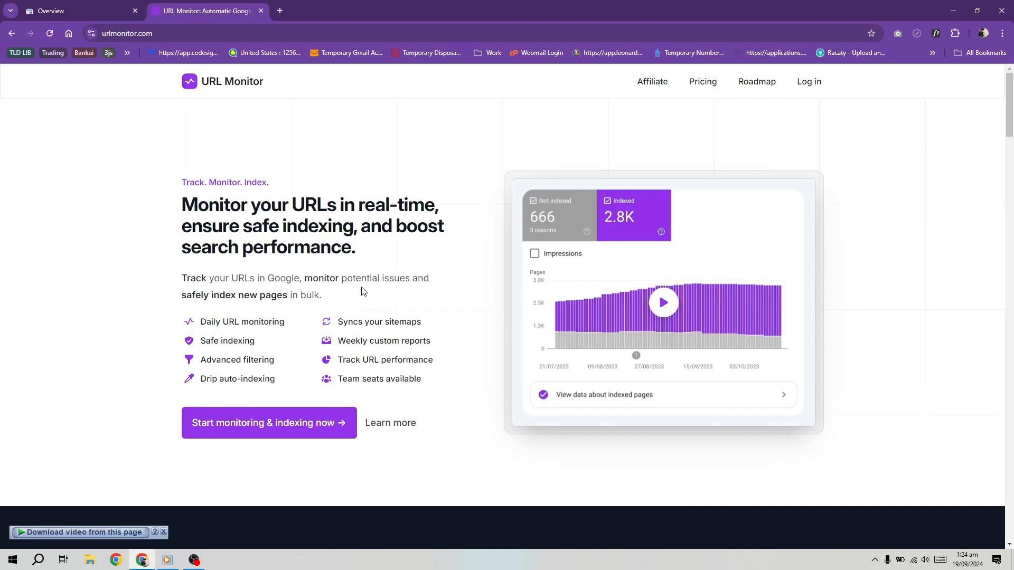
{"action": "mouse_move", "coordinate": [328, 225]}
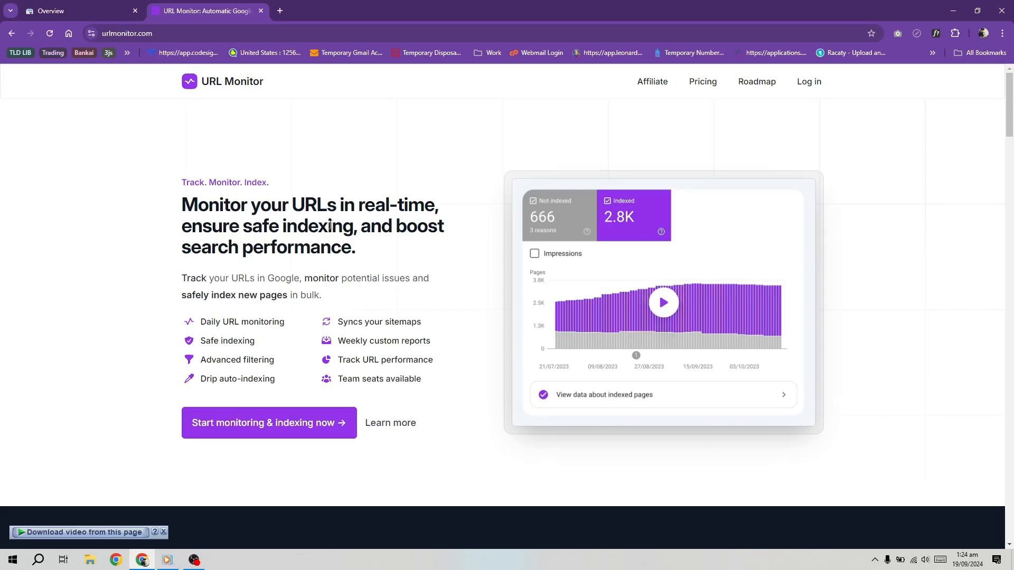
{"action": "mouse_move", "coordinate": [71, 10]}
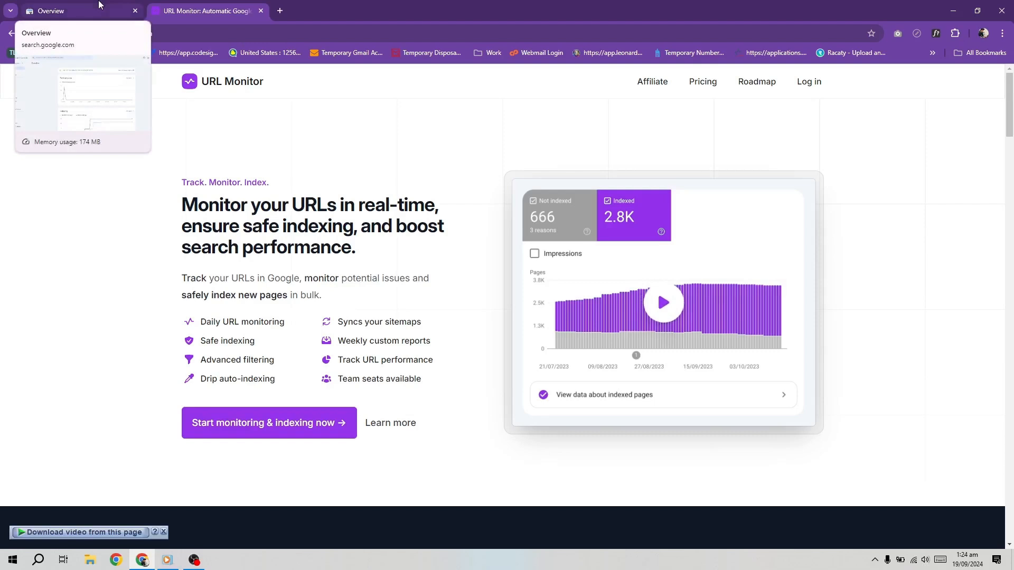
Step: In the Page indexing report, include Not indexed pages and view the Why pages aren't indexed table with its filter list
{"action": "left_click", "coordinate": [71, 11]}
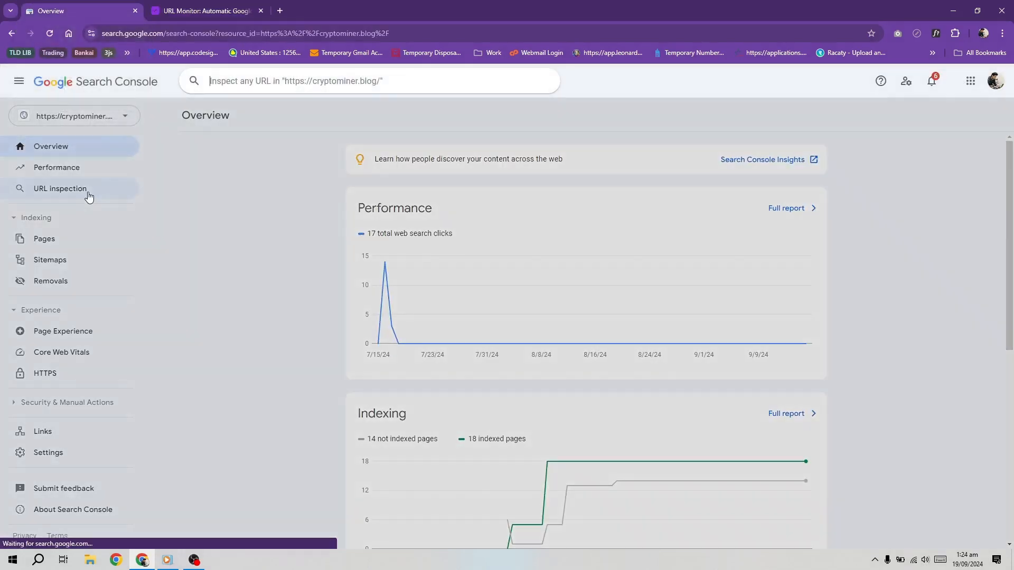
{"action": "mouse_move", "coordinate": [44, 239]}
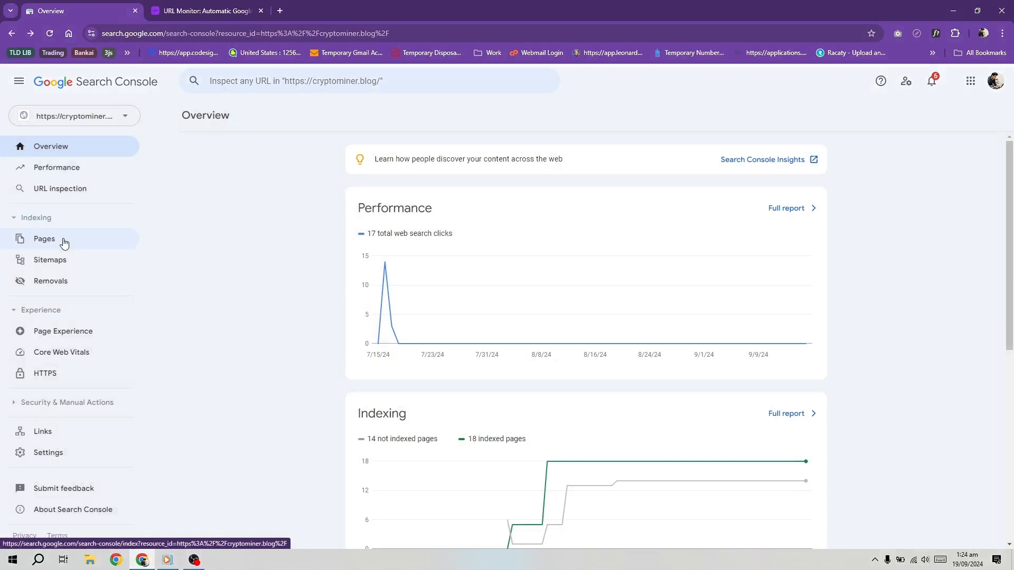
{"action": "left_click", "coordinate": [45, 238]}
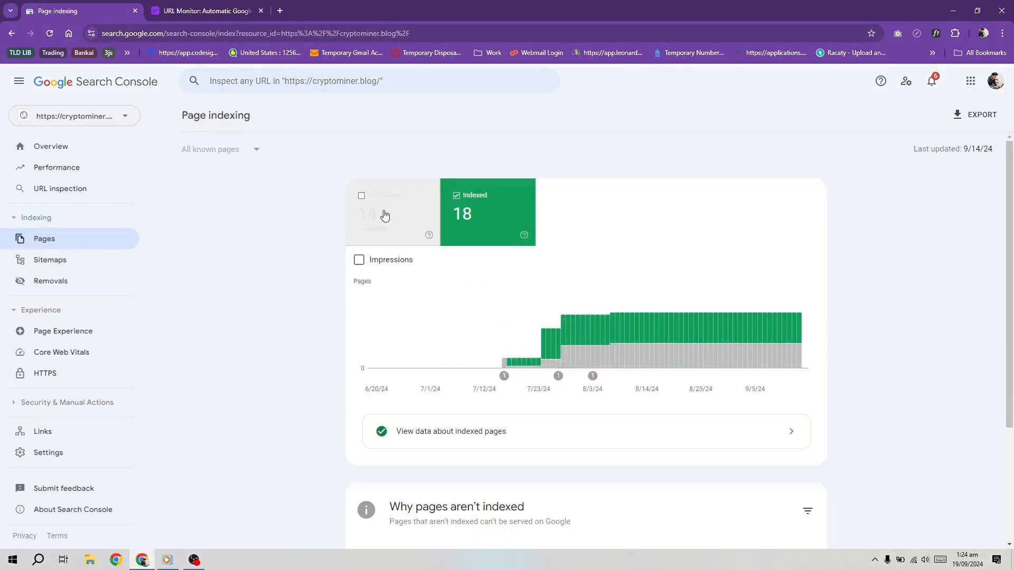
{"action": "left_click", "coordinate": [361, 195]}
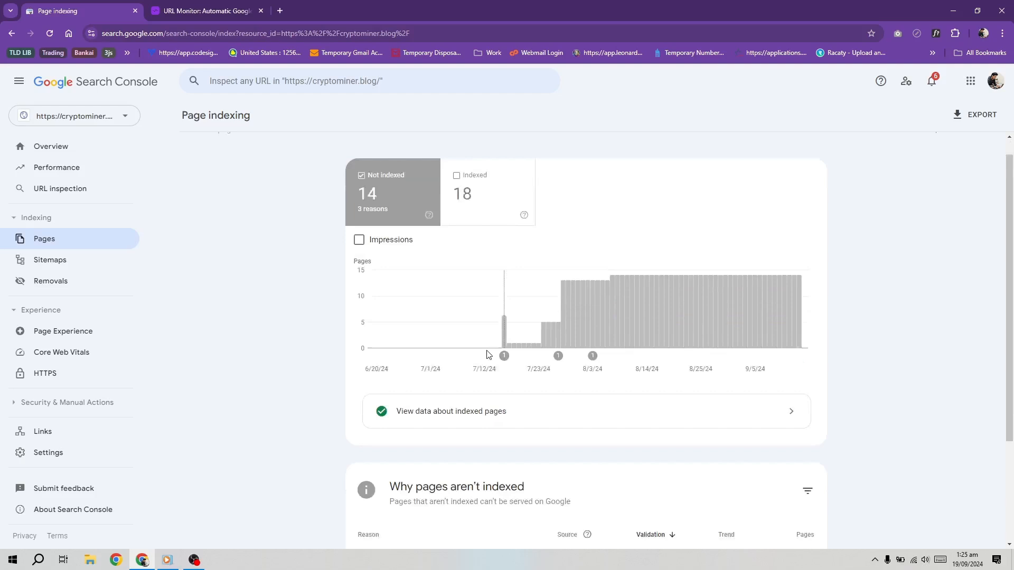
{"action": "scroll", "scroll_direction": "down", "scroll_amount": 3}
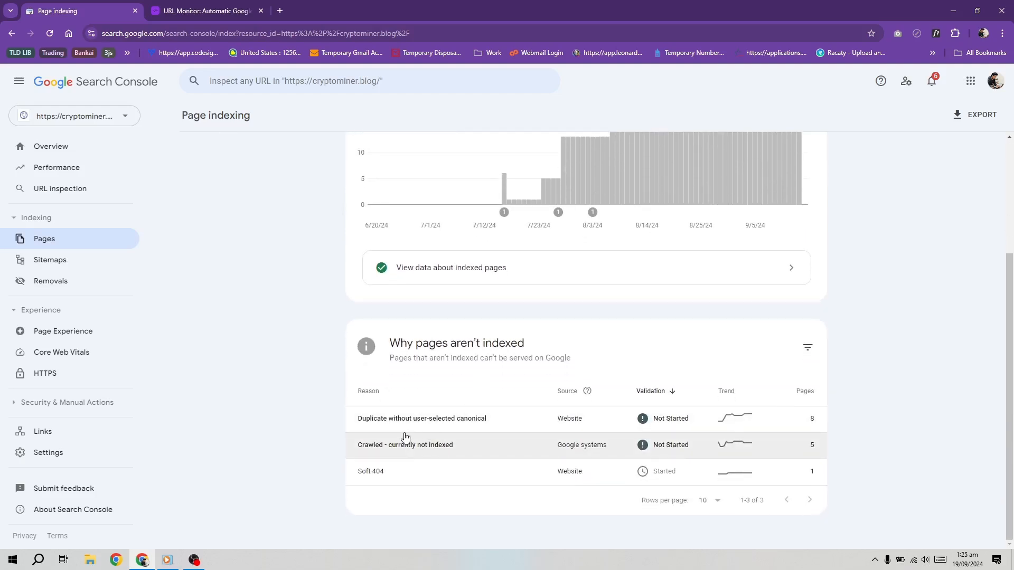
{"action": "mouse_move", "coordinate": [331, 471]}
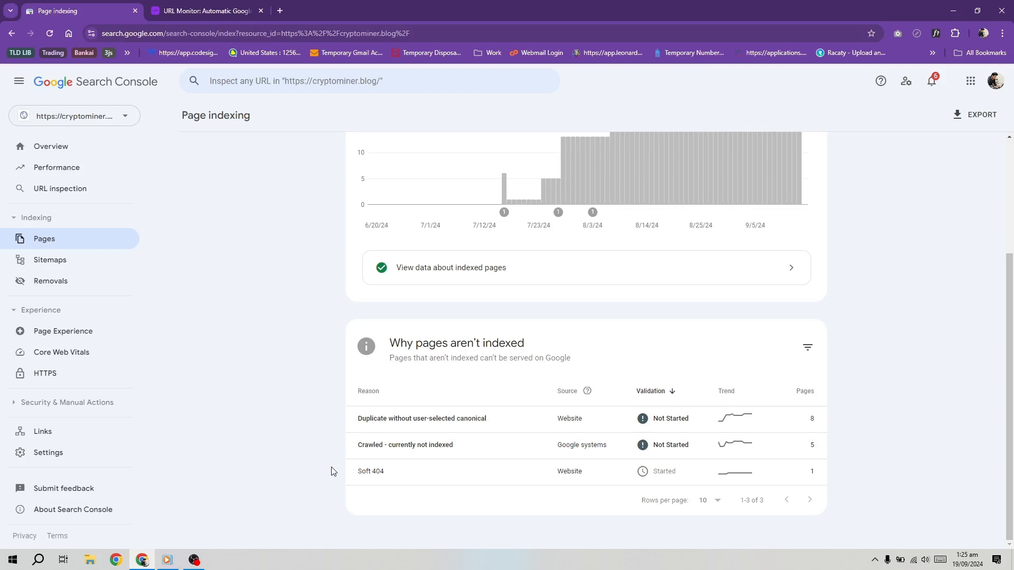
{"action": "mouse_move", "coordinate": [57, 223]}
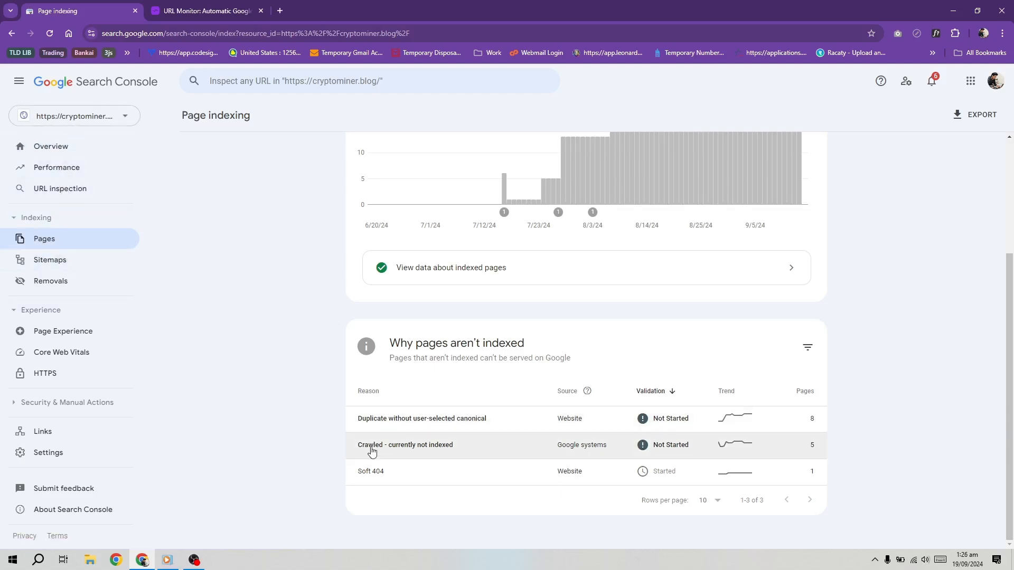
{"action": "mouse_move", "coordinate": [625, 451]}
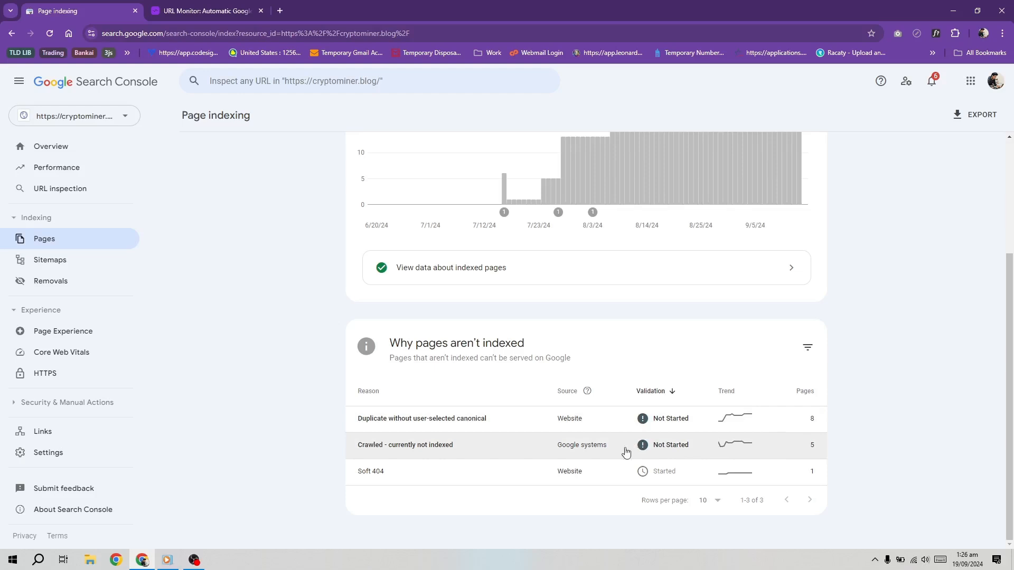
{"action": "mouse_move", "coordinate": [527, 455]}
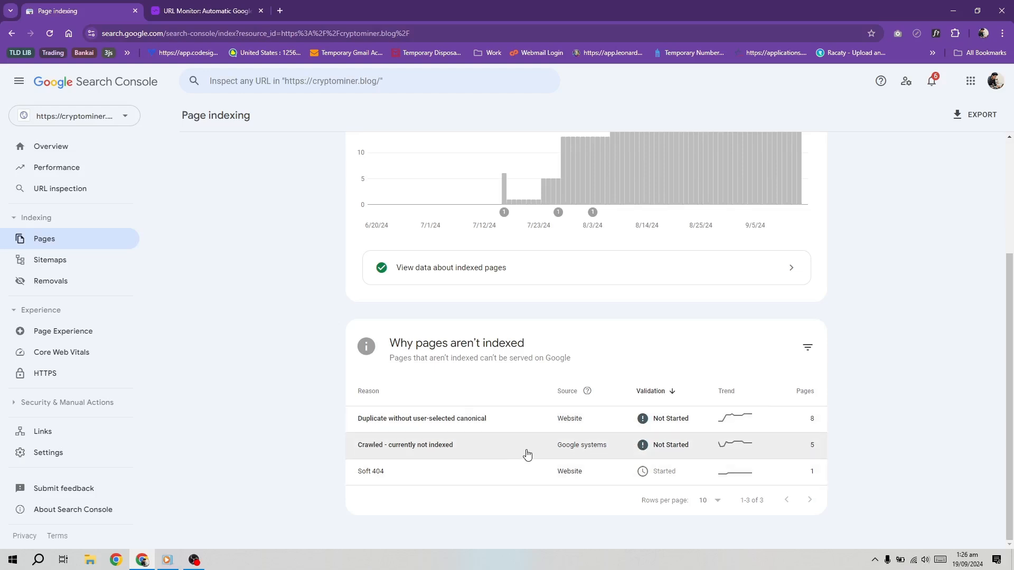
{"action": "mouse_move", "coordinate": [841, 364]}
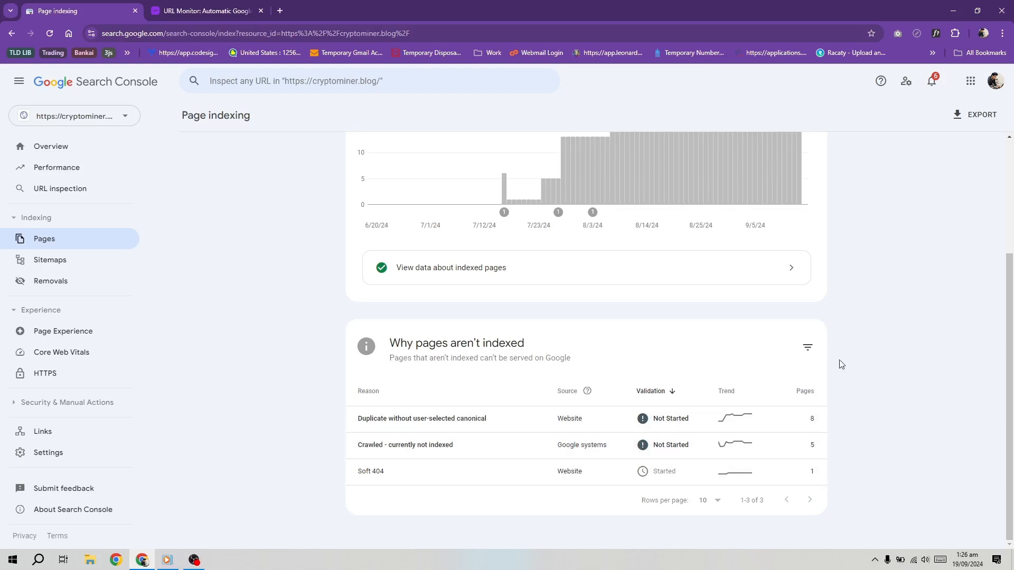
{"action": "left_click", "coordinate": [805, 348]}
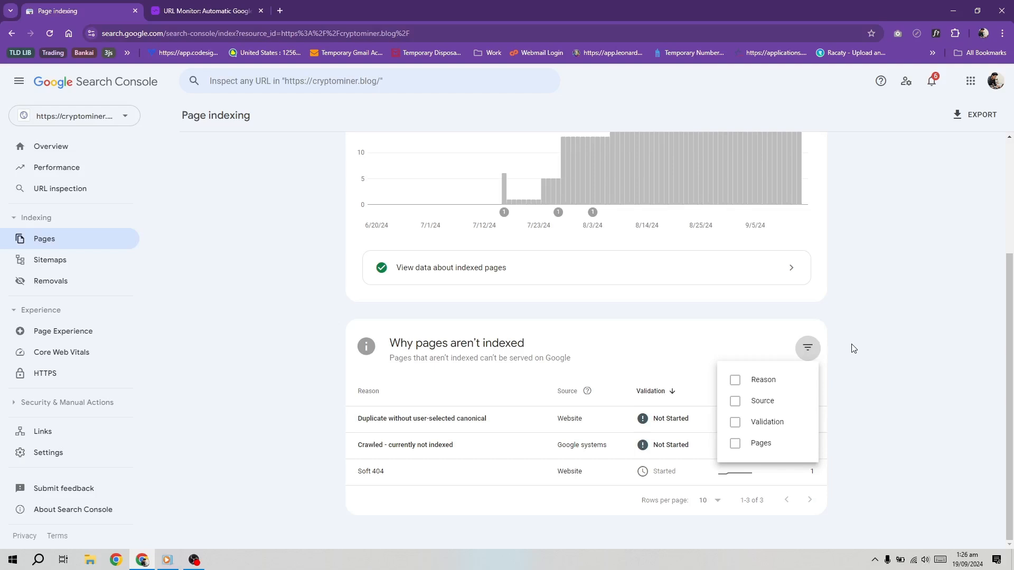
Step: From the Crawled - currently not indexed examples, inspect the how-technology-has-transformed-our-lives feed URL
{"action": "left_click", "coordinate": [406, 444]}
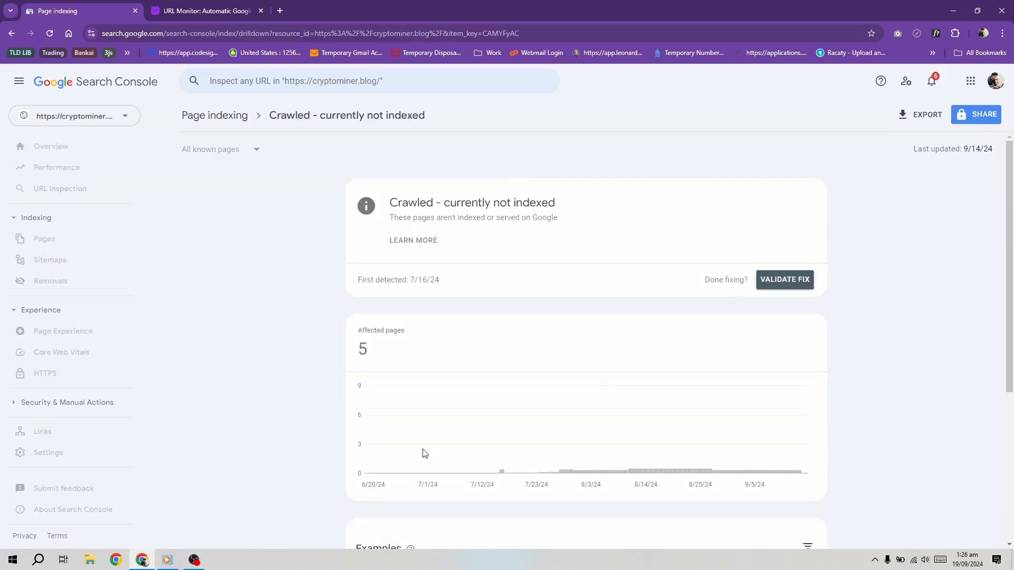
{"action": "scroll", "scroll_direction": "down", "scroll_amount": 3}
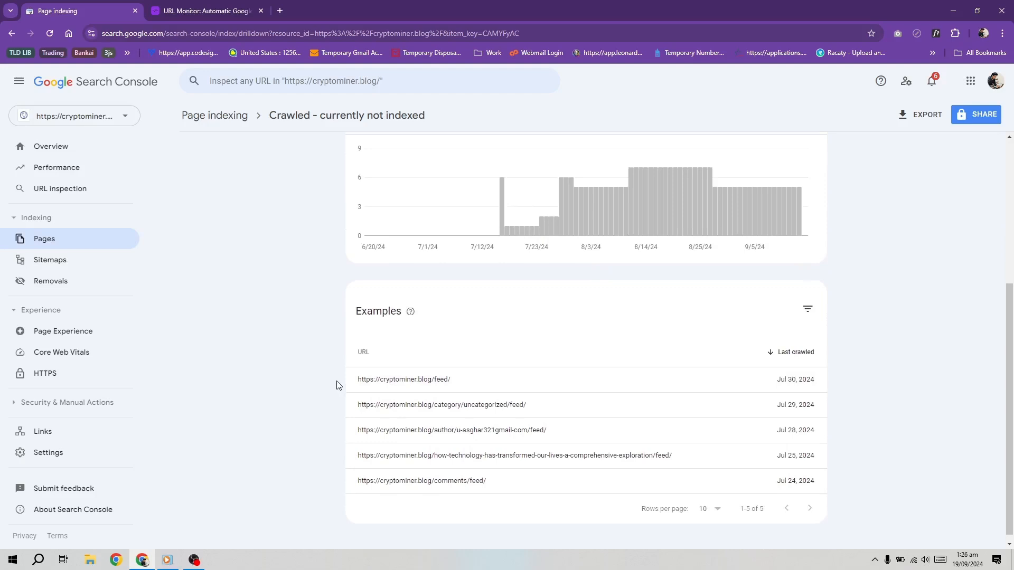
{"action": "mouse_move", "coordinate": [551, 429]}
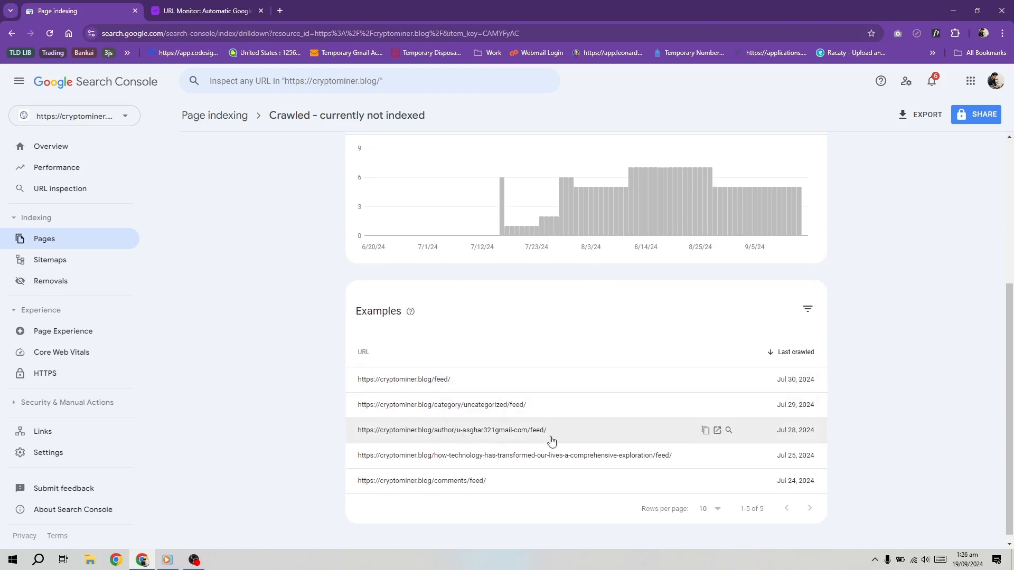
{"action": "mouse_move", "coordinate": [571, 457]}
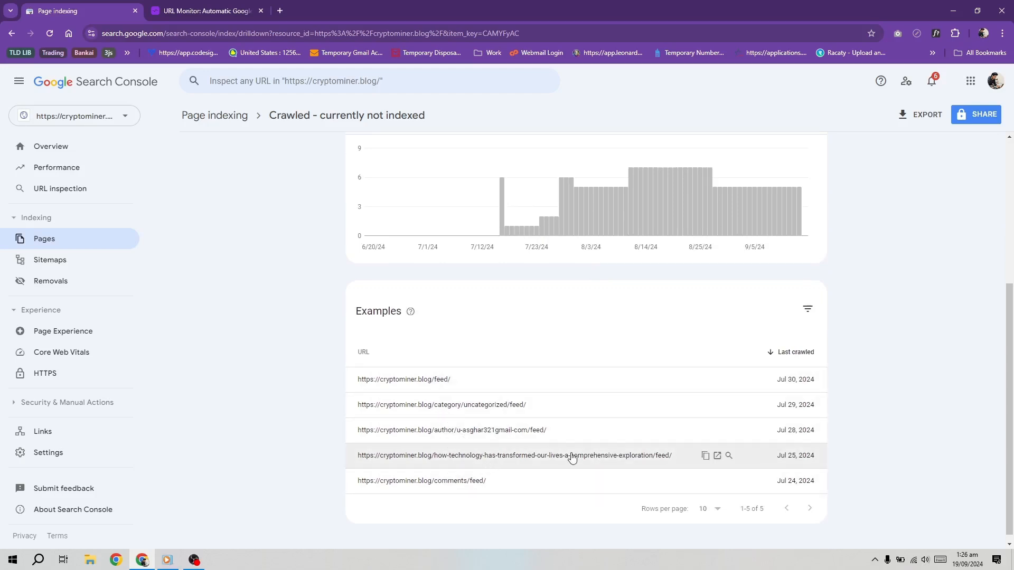
{"action": "double_click", "coordinate": [514, 455]}
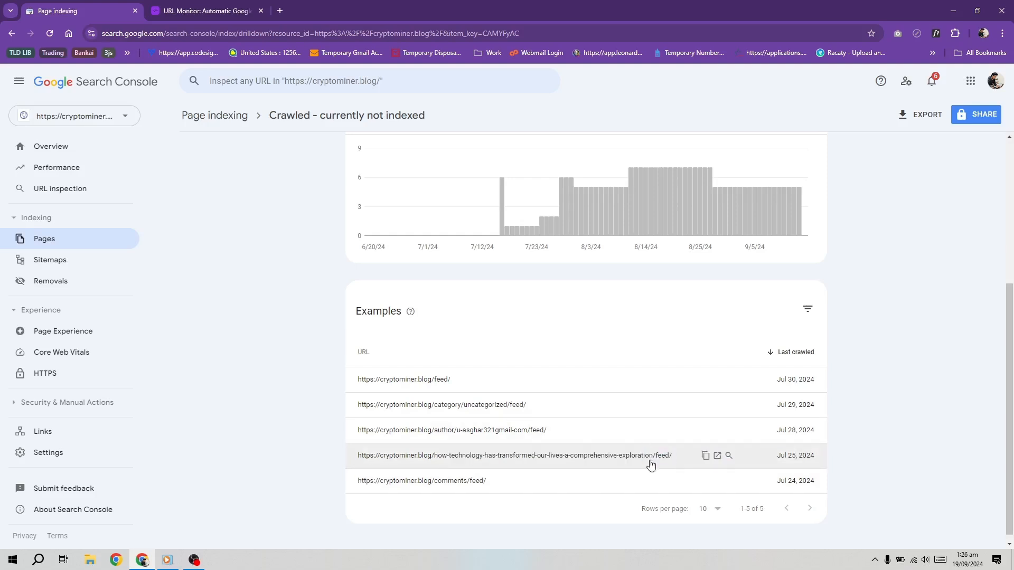
{"action": "left_click", "coordinate": [727, 455]}
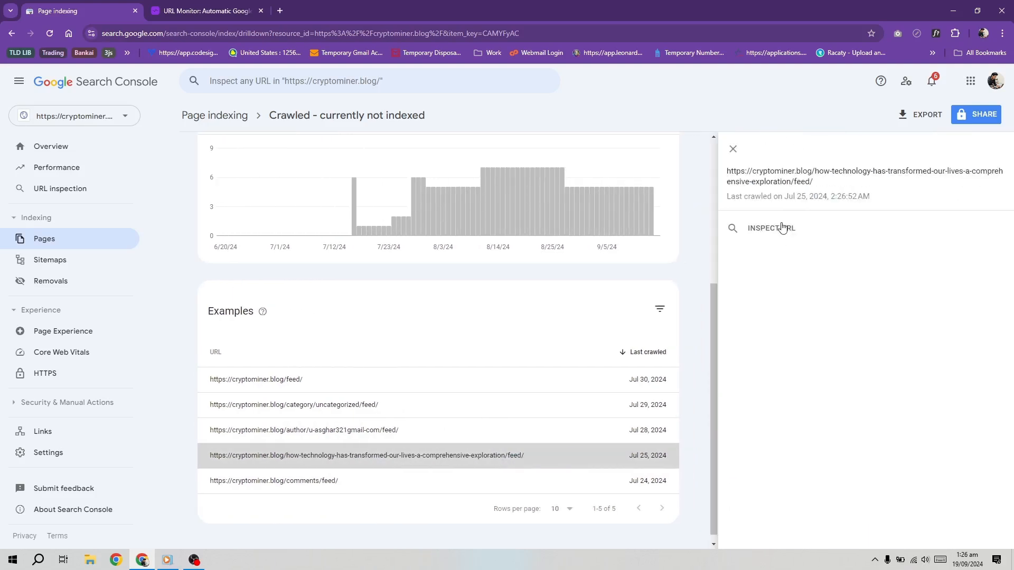
{"action": "left_click", "coordinate": [770, 228]}
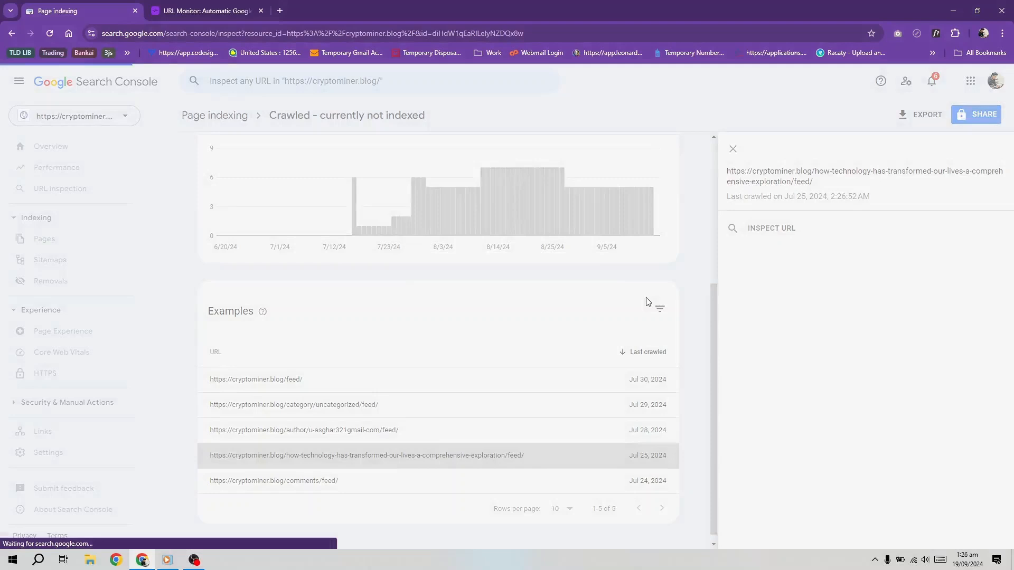
Step: Open the Sitemaps and Page indexing reports in separate tabs, then return to the feed URL's inspection result
{"action": "left_click", "coordinate": [771, 228]}
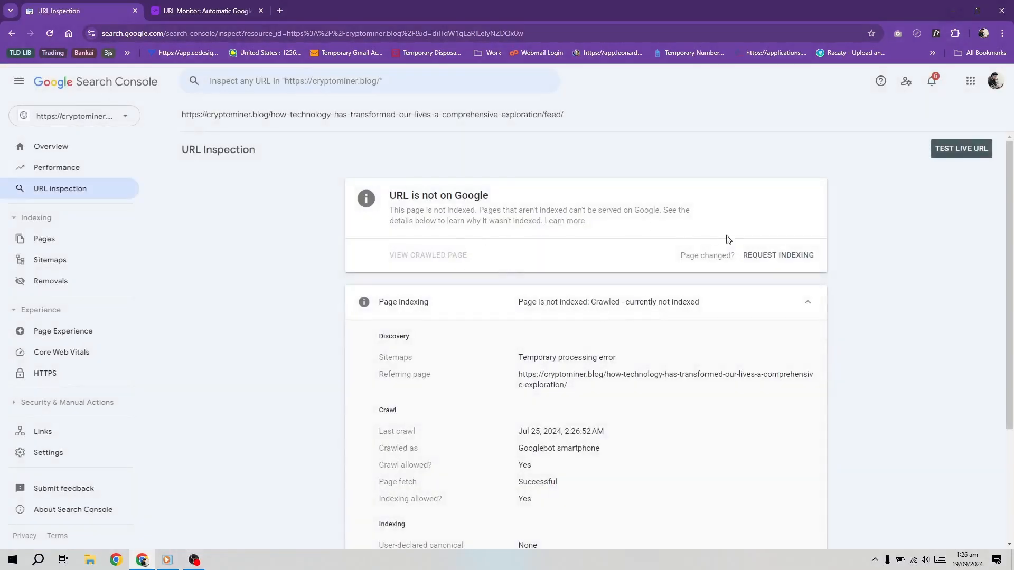
{"action": "scroll", "scroll_direction": "down", "scroll_amount": 3}
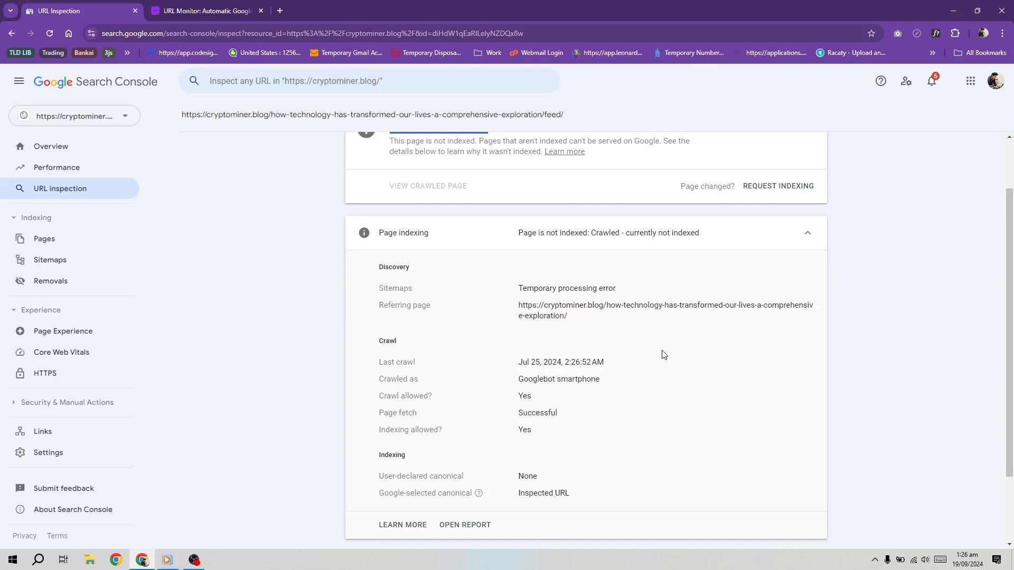
{"action": "mouse_move", "coordinate": [468, 400]}
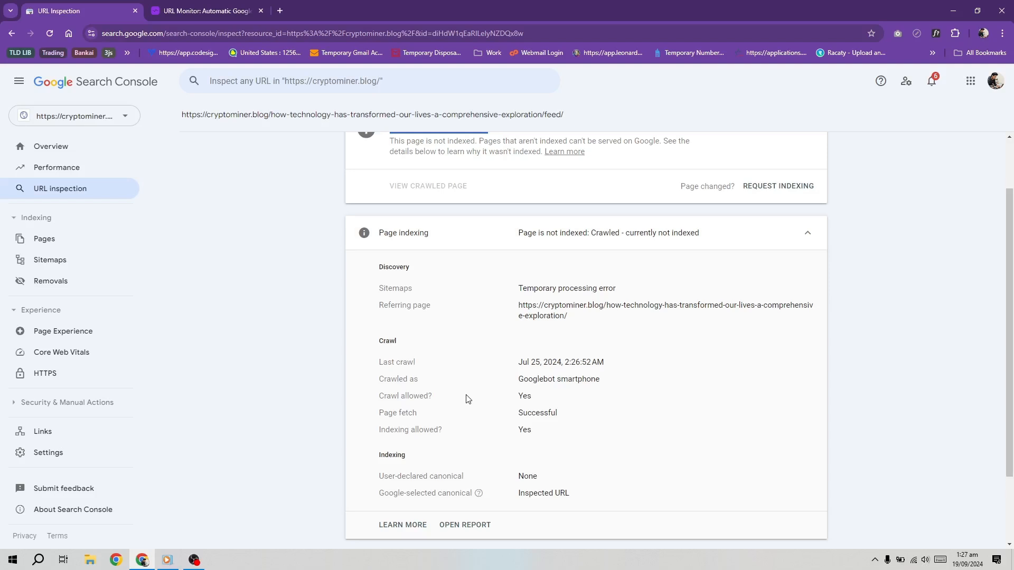
{"action": "mouse_move", "coordinate": [350, 341]}
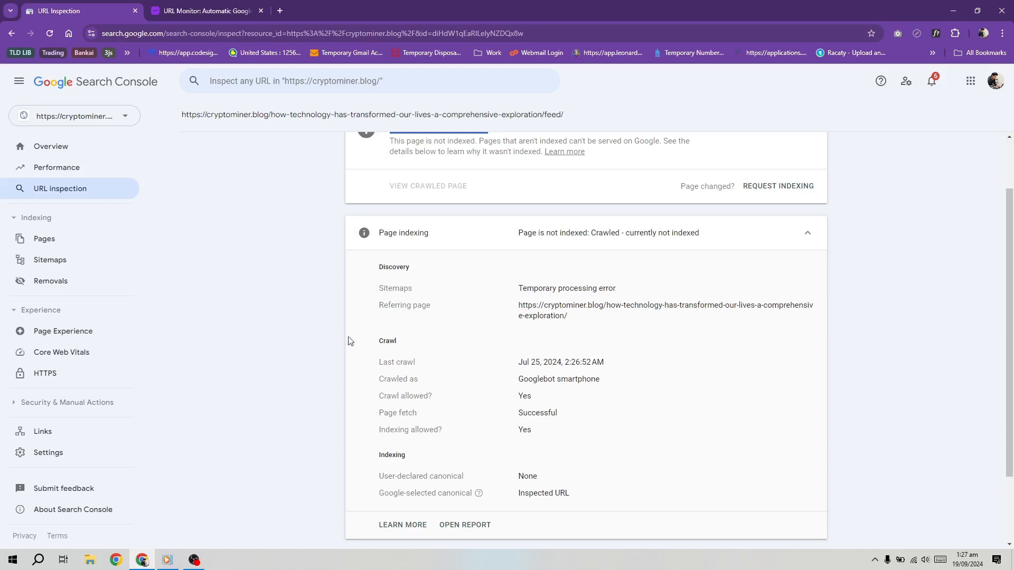
{"action": "right_click", "coordinate": [50, 260]}
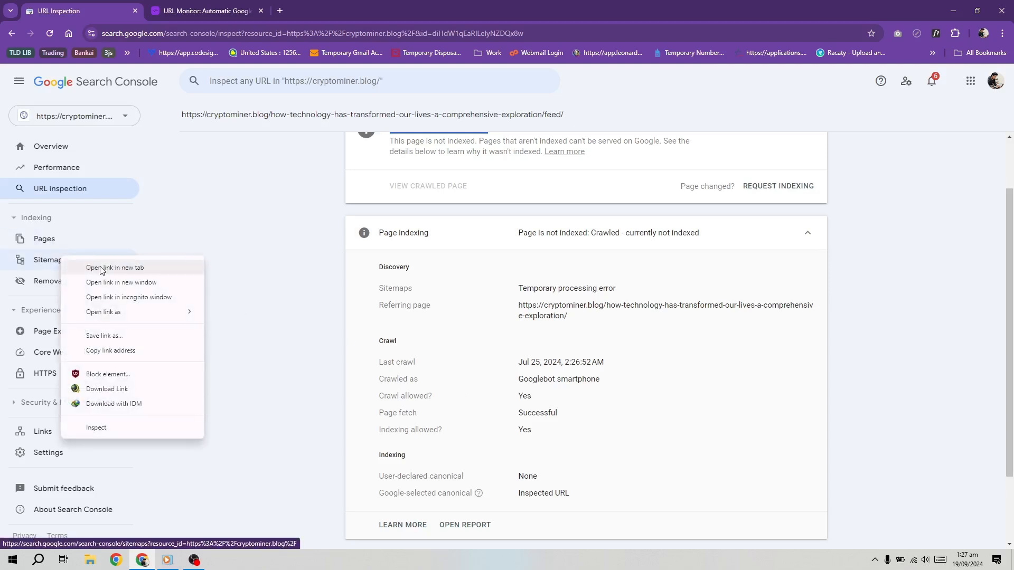
{"action": "left_click", "coordinate": [114, 267]}
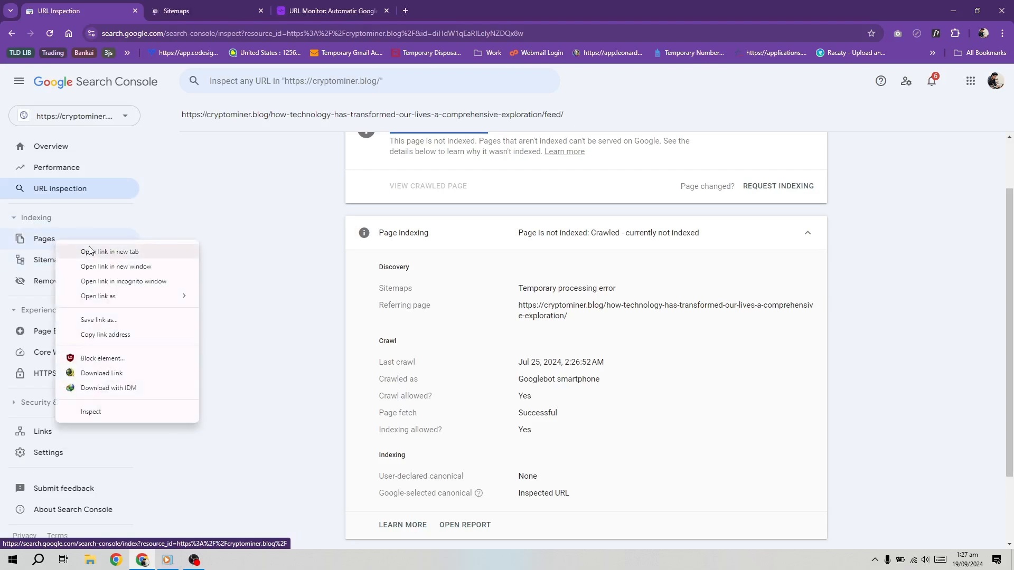
{"action": "left_click", "coordinate": [111, 252]}
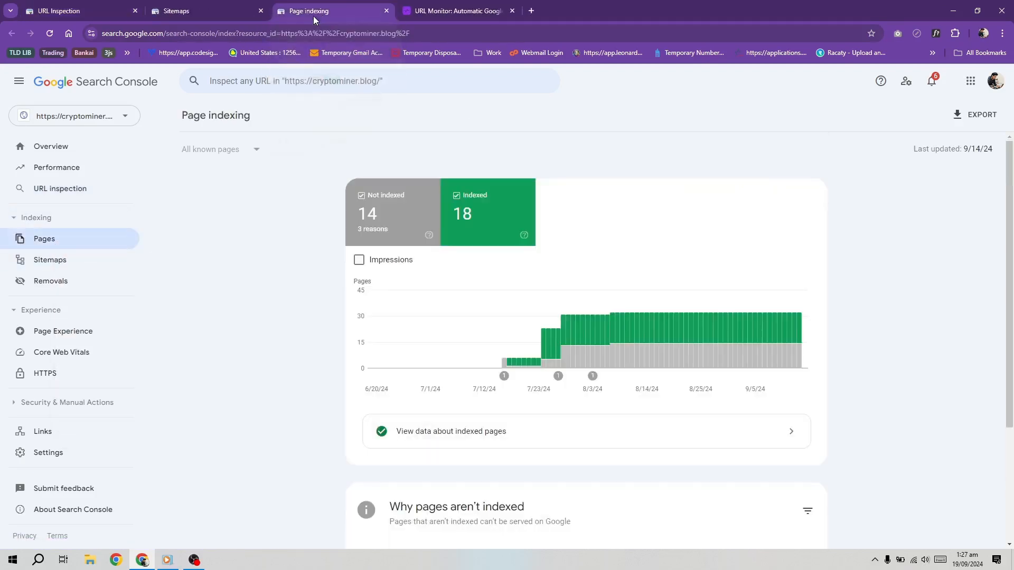
{"action": "scroll", "scroll_direction": "down", "scroll_amount": 3}
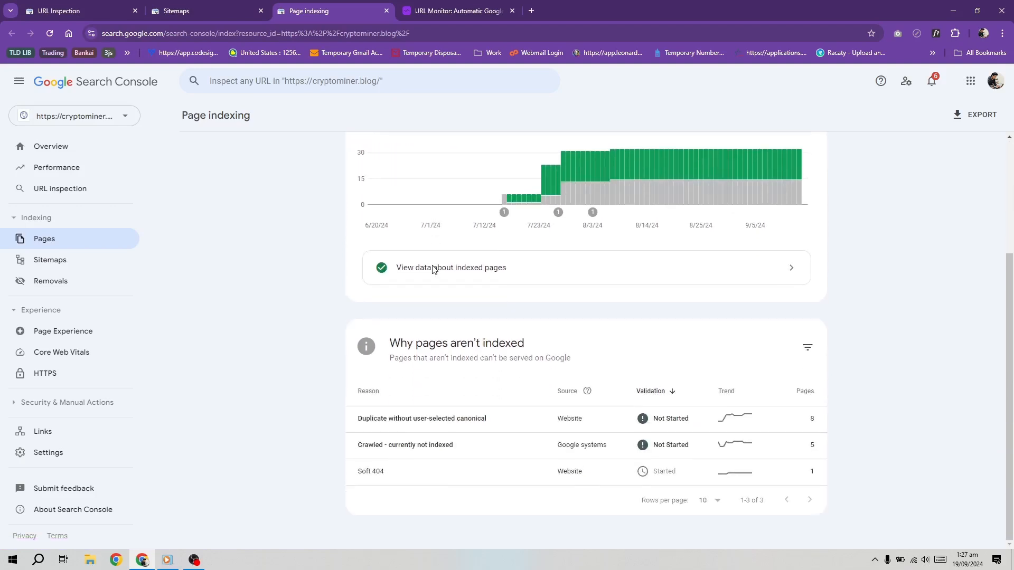
{"action": "left_click", "coordinate": [49, 259]}
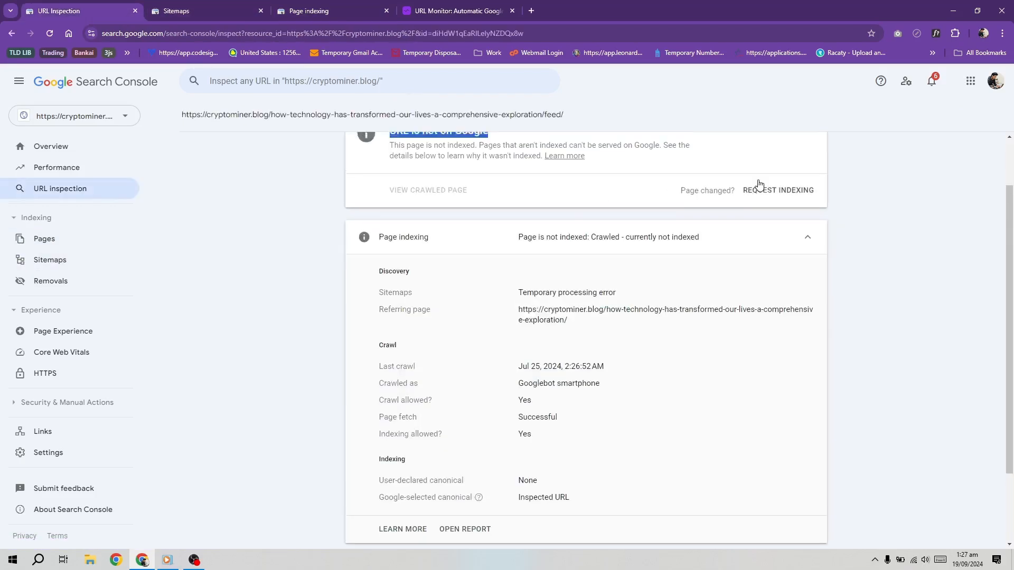
Step: Request indexing for the feed URL and wait for the priority crawl queue confirmation
{"action": "scroll", "scroll_direction": "up", "scroll_amount": 3}
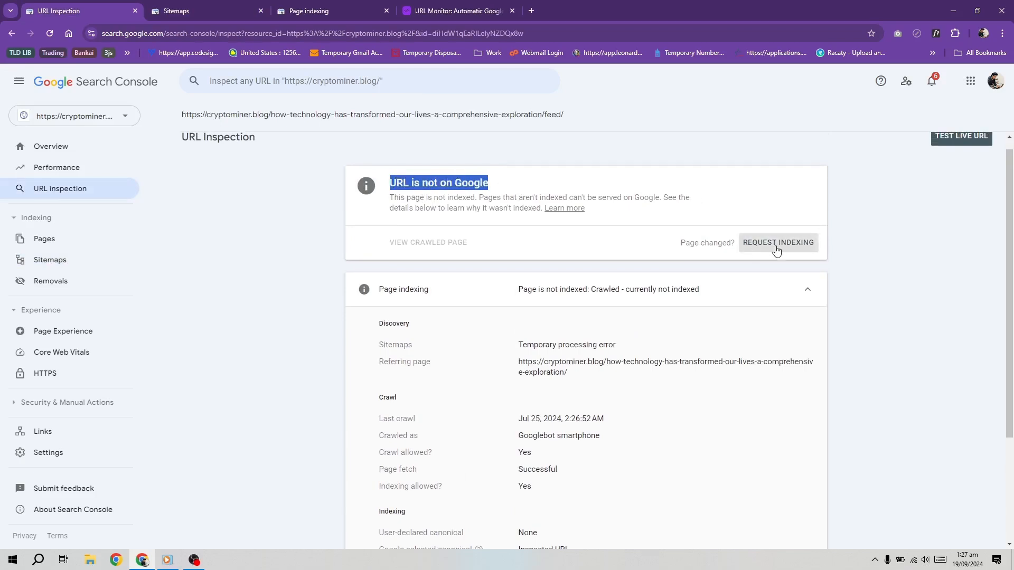
{"action": "left_click", "coordinate": [777, 242]}
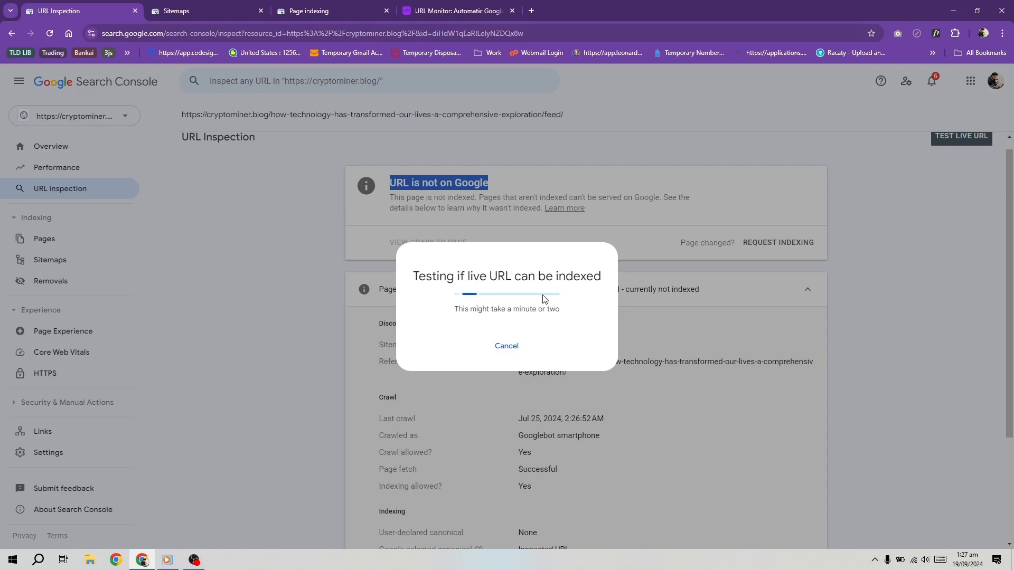
{"action": "left_click", "coordinate": [506, 346]}
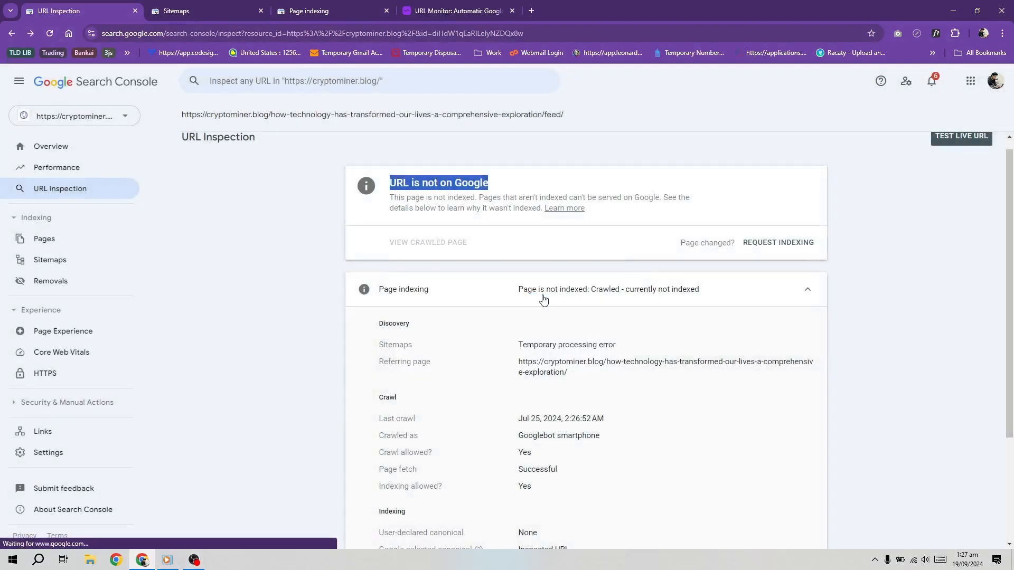
{"action": "left_click", "coordinate": [778, 242]}
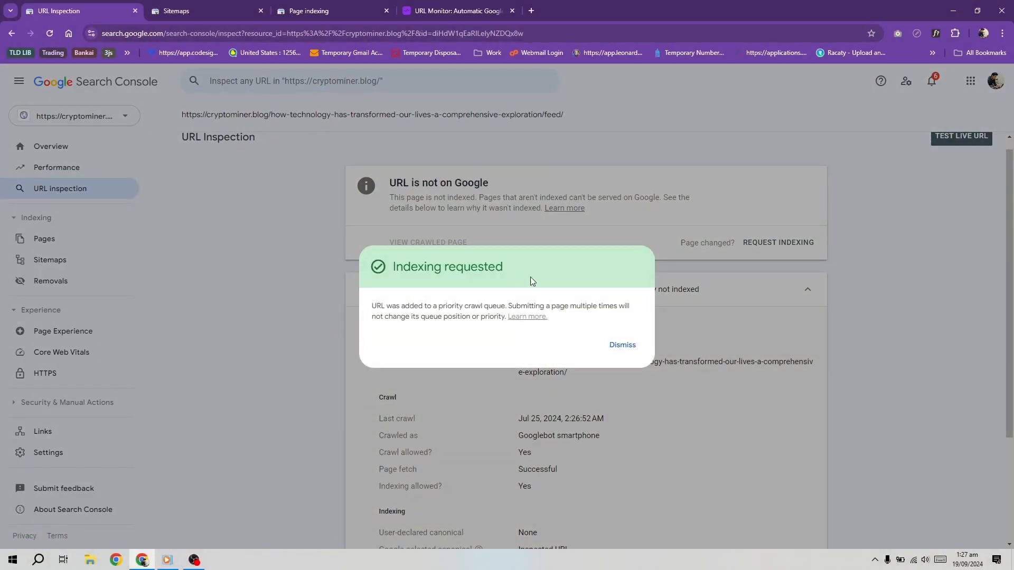
{"action": "mouse_move", "coordinate": [621, 344]}
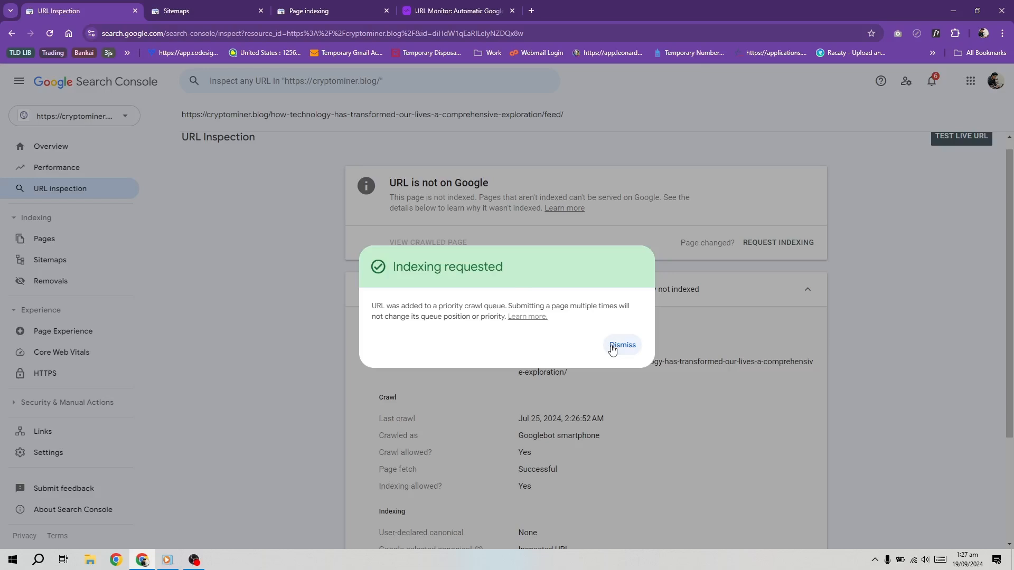
{"action": "mouse_move", "coordinate": [619, 349]}
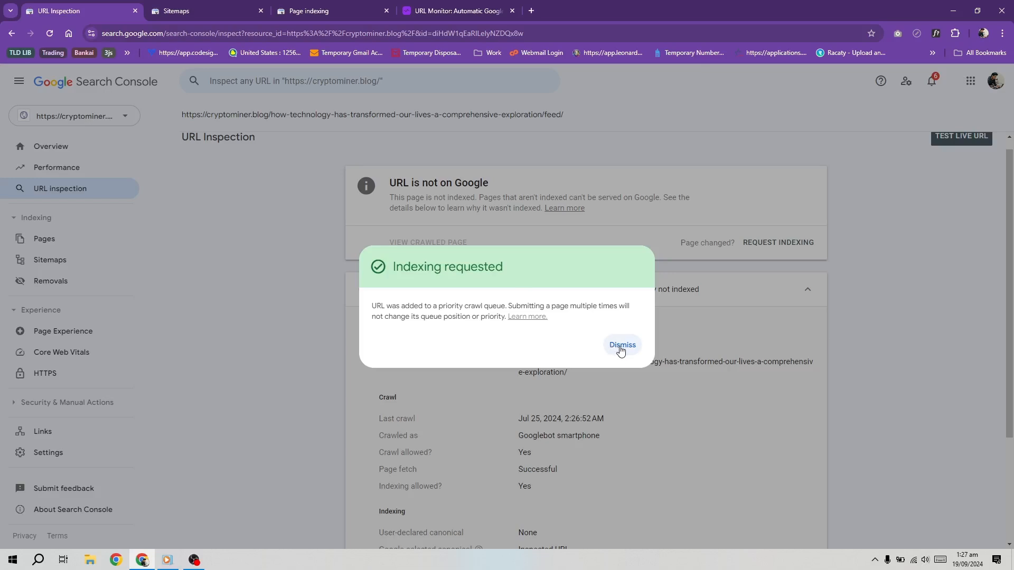
{"action": "mouse_move", "coordinate": [625, 358]}
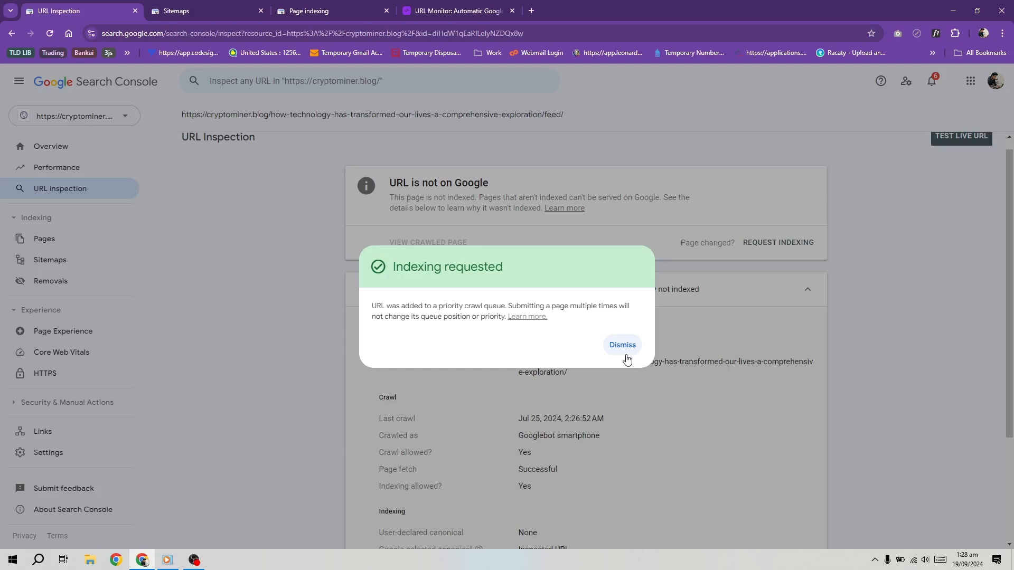
{"action": "mouse_move", "coordinate": [606, 354]}
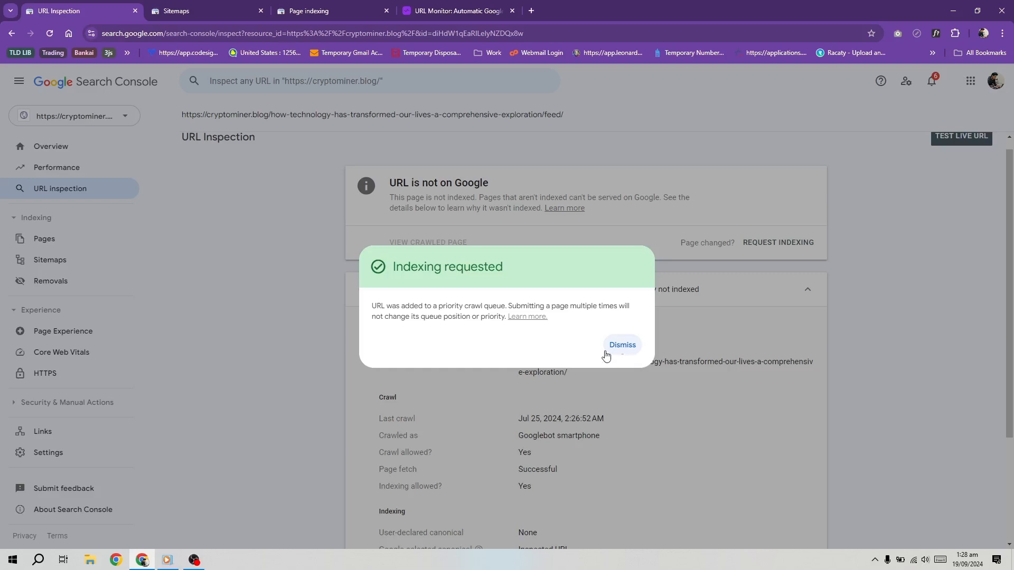
Step: Dismiss the confirmation and return through Page indexing to the not-indexed reason details and their example URLs
{"action": "left_click", "coordinate": [620, 345]}
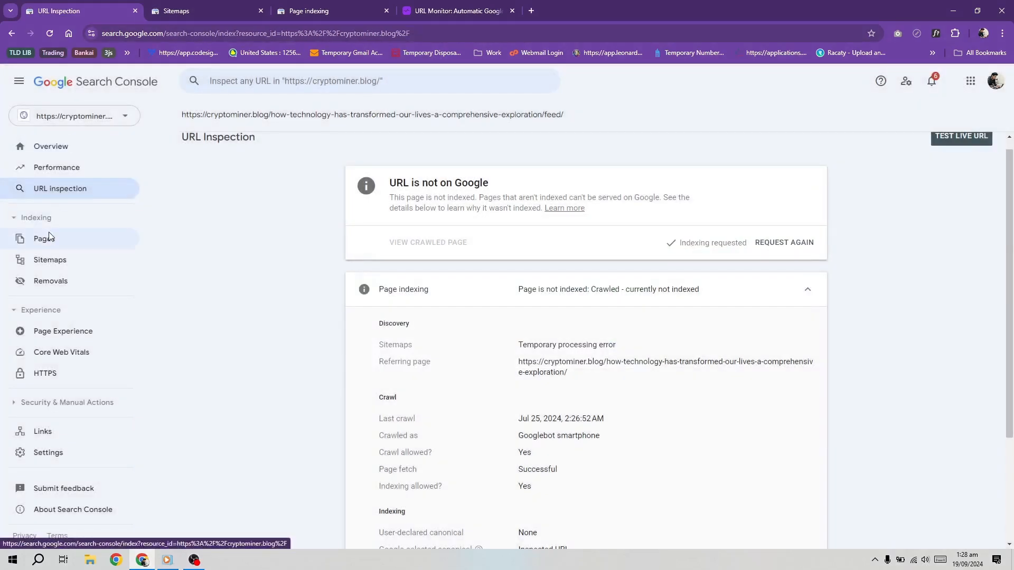
{"action": "left_click", "coordinate": [44, 241]}
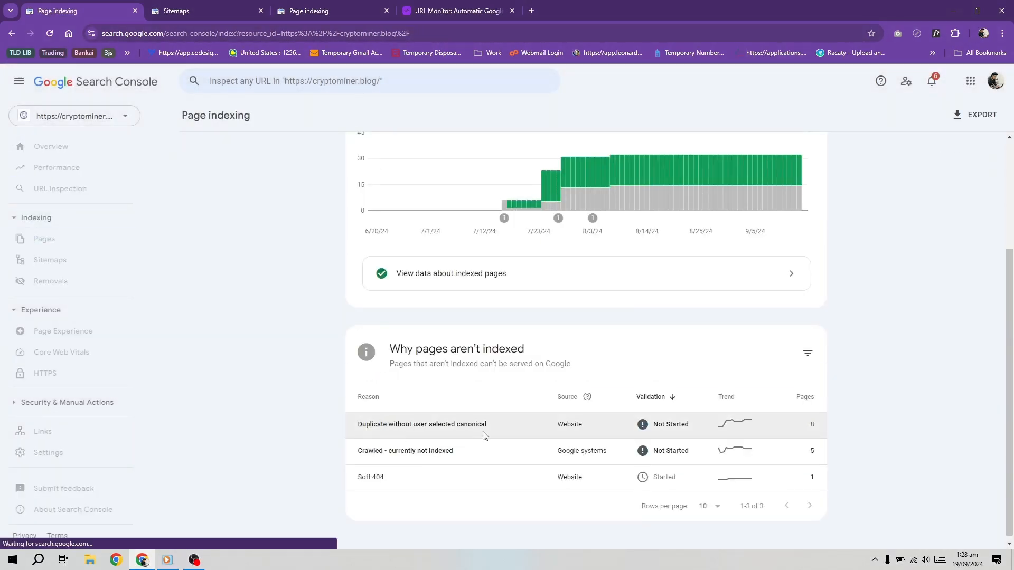
{"action": "left_click", "coordinate": [421, 424]}
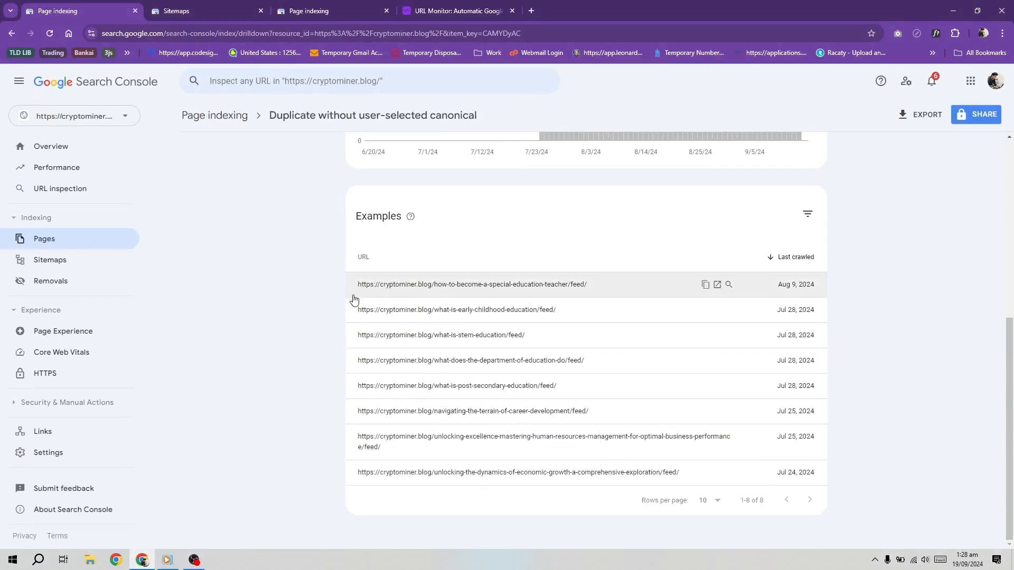
{"action": "mouse_move", "coordinate": [93, 243]}
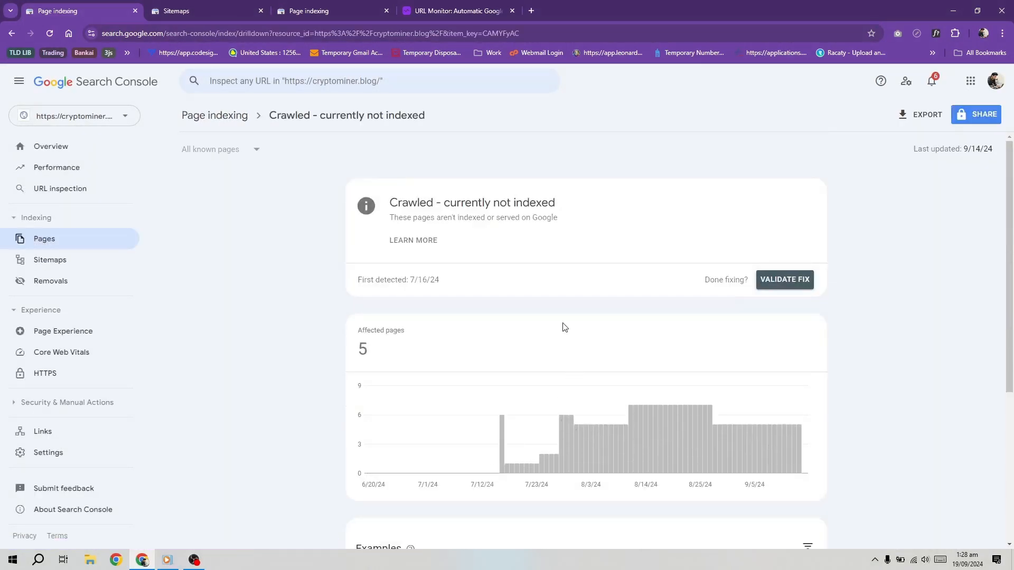
{"action": "scroll", "scroll_direction": "down", "scroll_amount": 3}
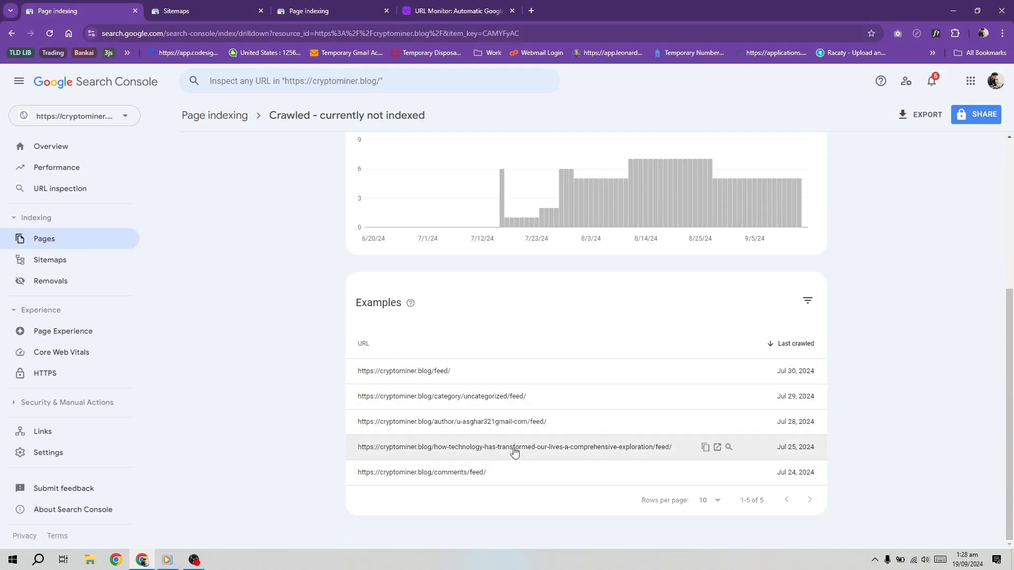
{"action": "mouse_move", "coordinate": [505, 396]}
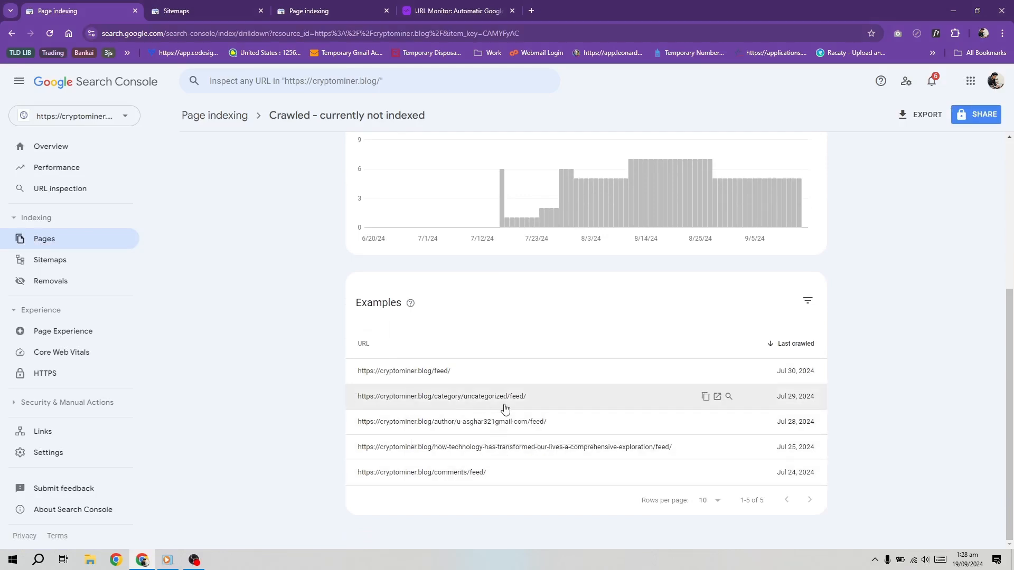
{"action": "mouse_move", "coordinate": [560, 447]}
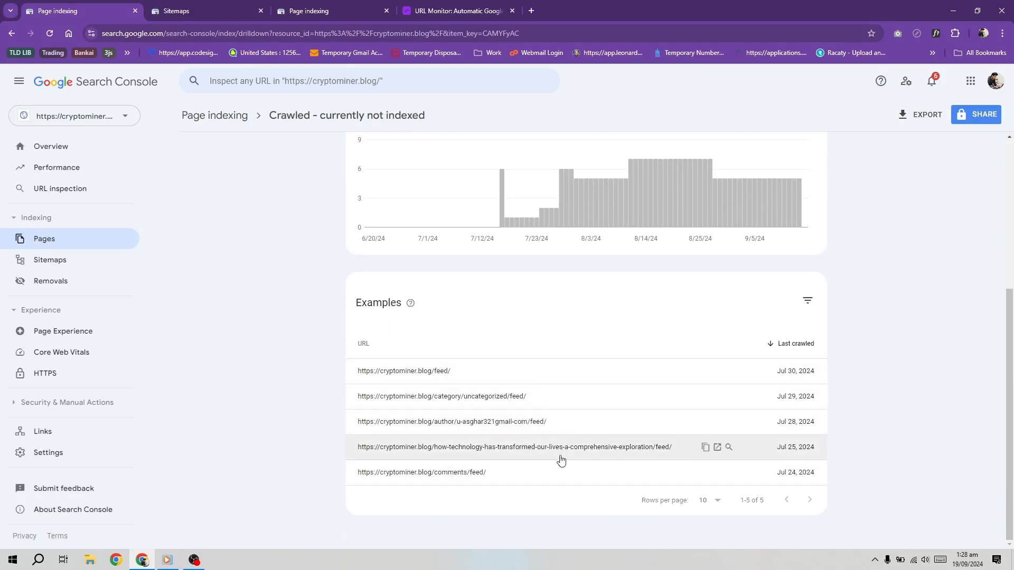
Step: Switch to URL Monitor and scroll to its monitoring dashboard feature section
{"action": "left_click", "coordinate": [455, 10]}
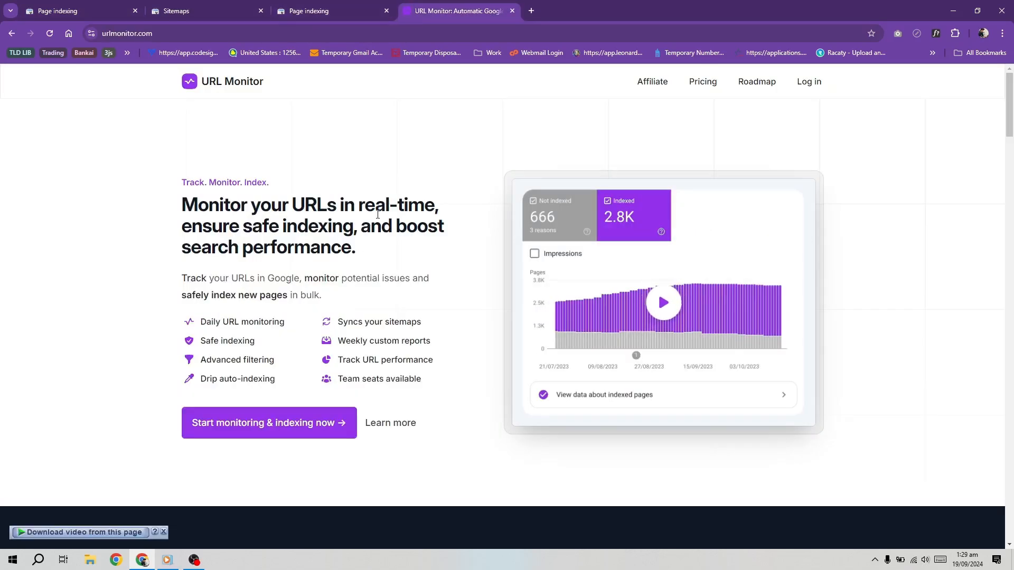
{"action": "scroll", "scroll_direction": "down", "scroll_amount": 3}
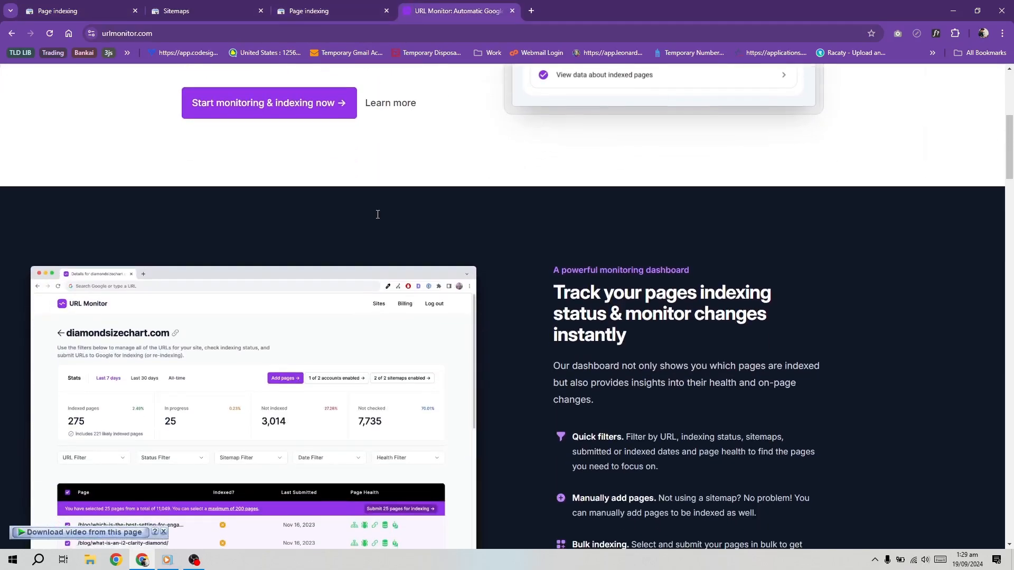
{"action": "scroll", "scroll_direction": "down", "scroll_amount": 3}
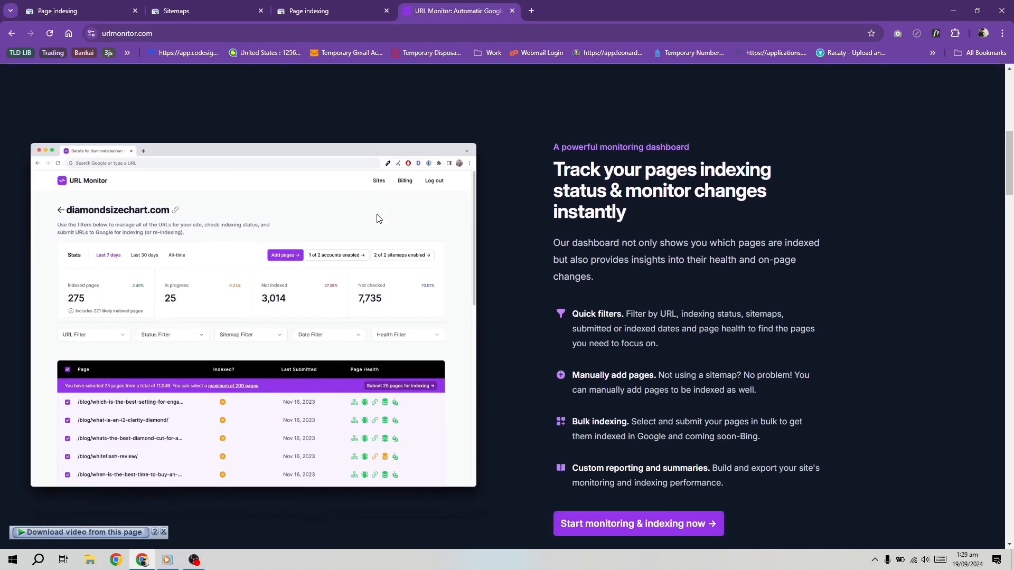
{"action": "mouse_move", "coordinate": [250, 470]}
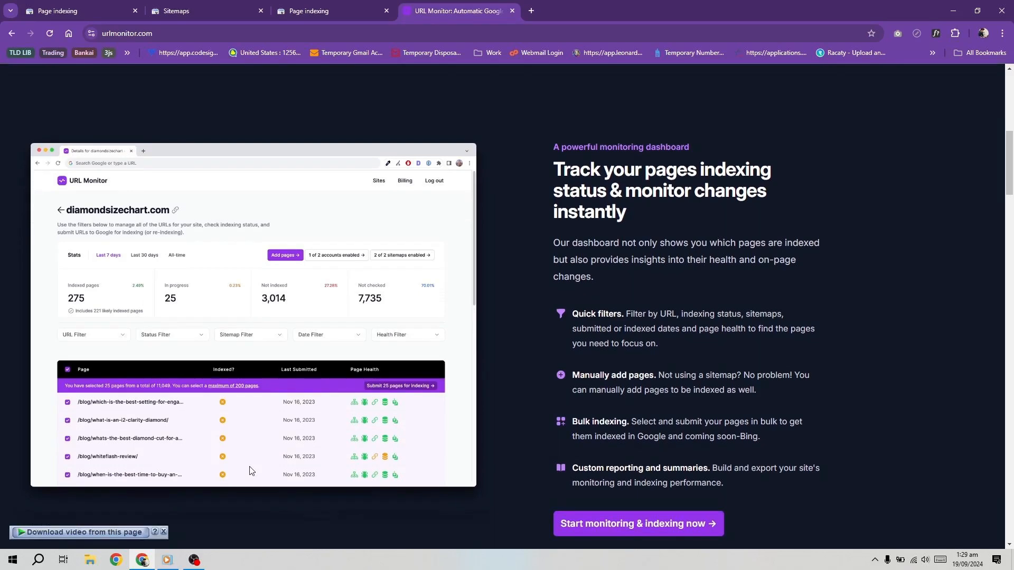